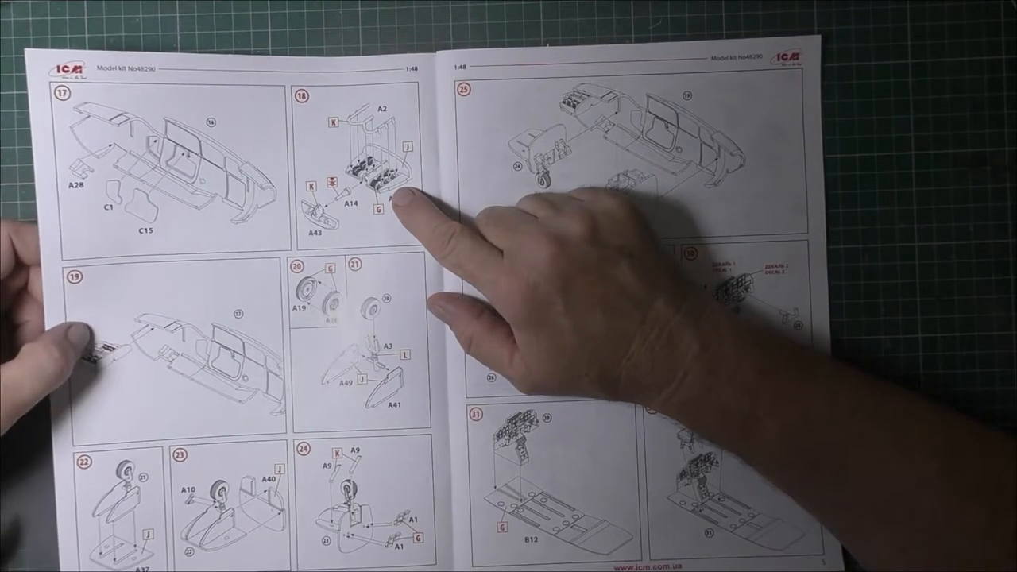
{"action": "mouse_move", "coordinate": [397, 357]}
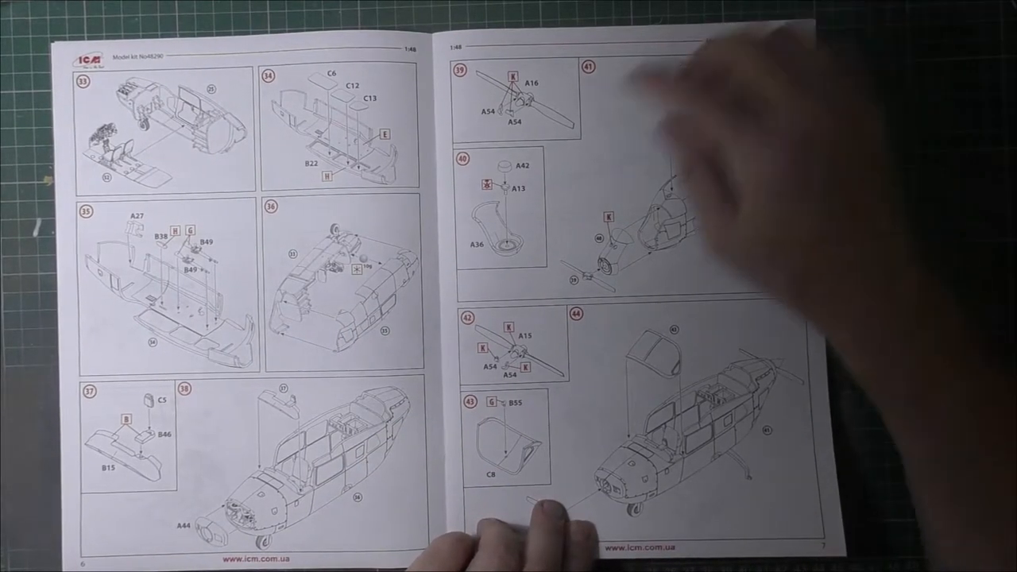
{"action": "mouse_move", "coordinate": [754, 119]}
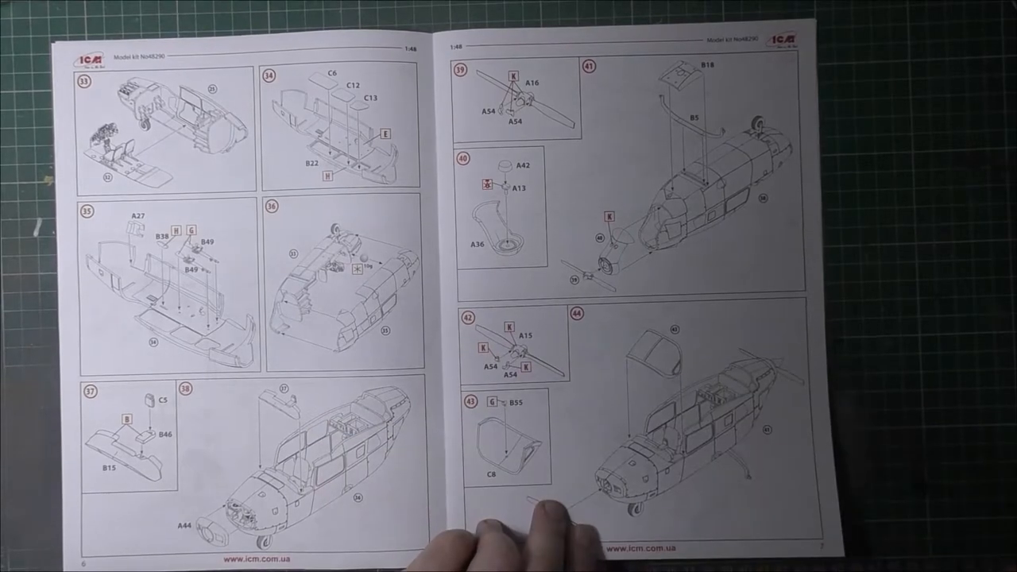